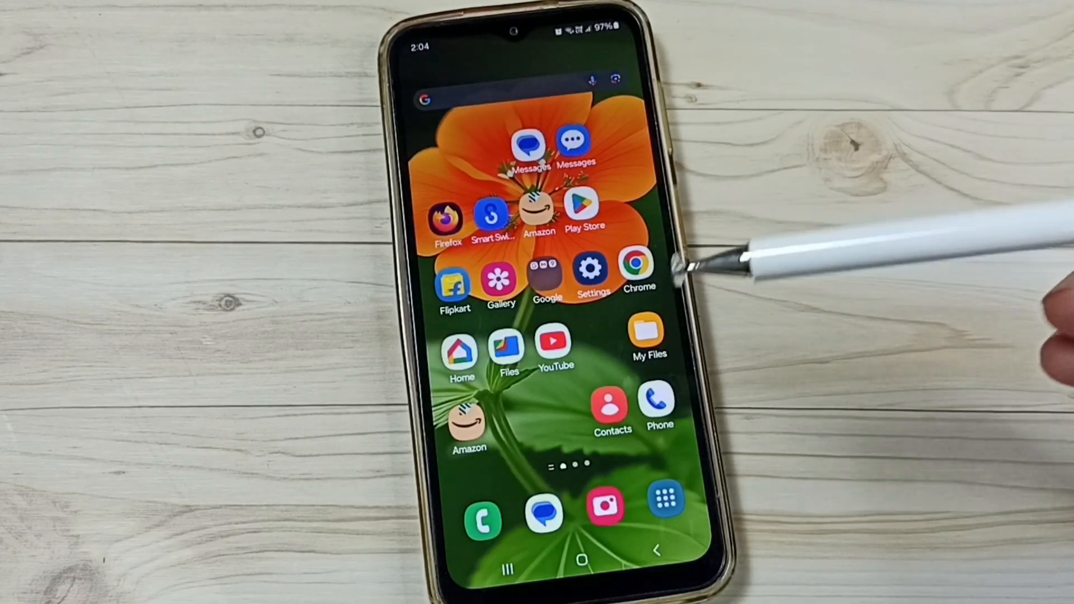
mouse_move(671, 281)
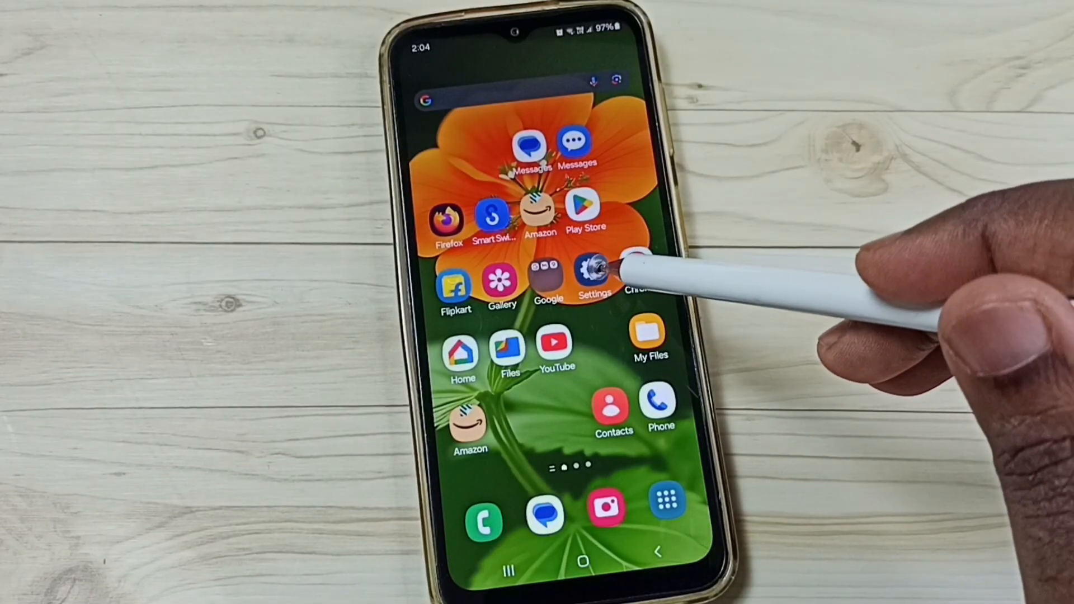
Step: Reach Software information under About phone, where Android version and build number are listed
click(593, 267)
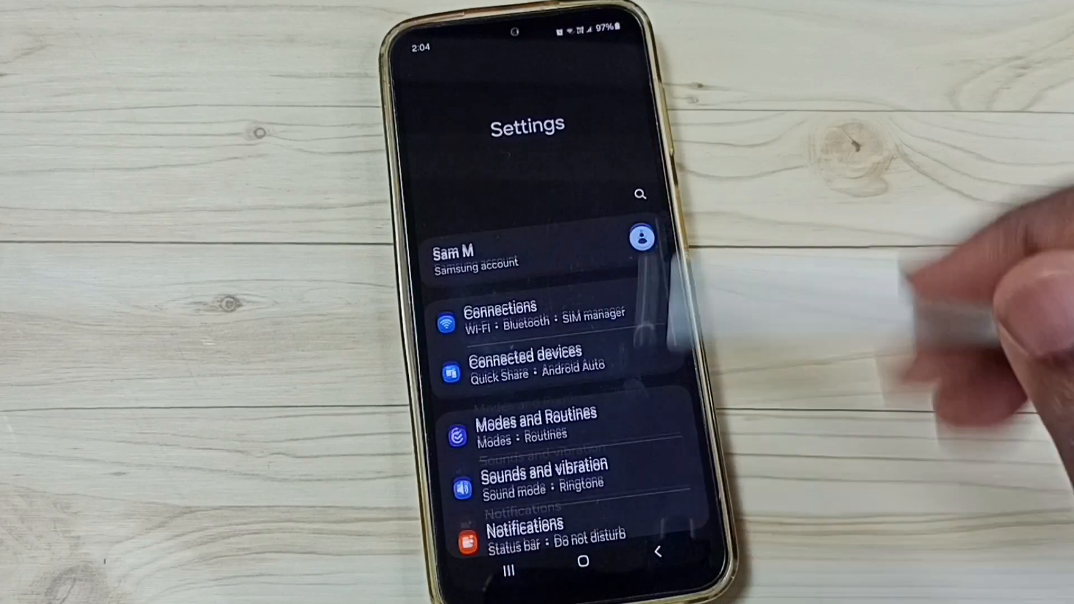
scroll(down, 3)
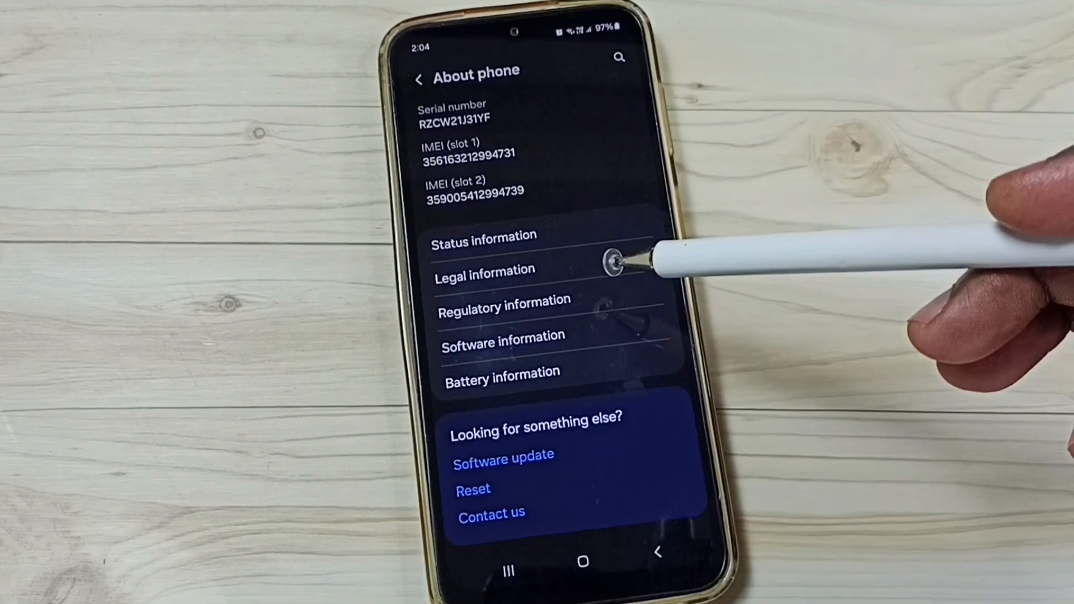
mouse_move(613, 316)
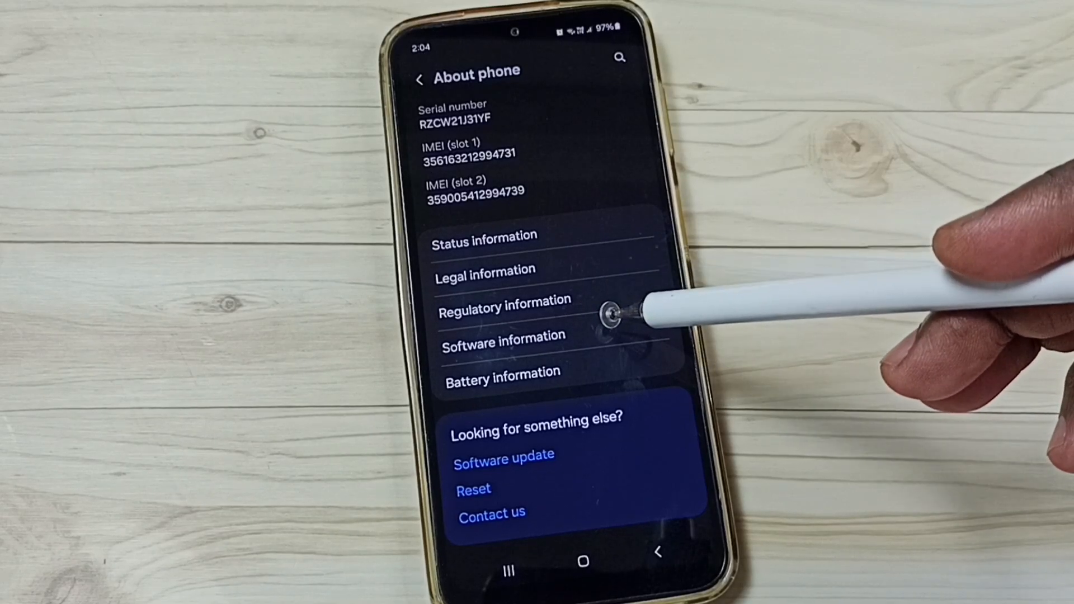
click(503, 337)
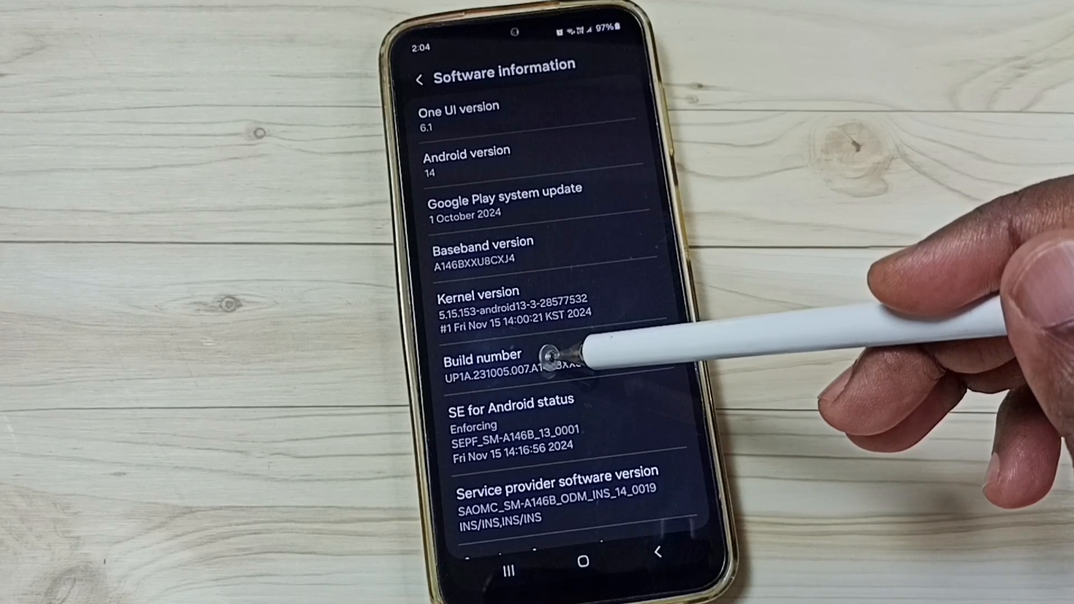
Step: Tap Build number to begin unlocking developer mode, bringing up the PIN confirmation
click(481, 359)
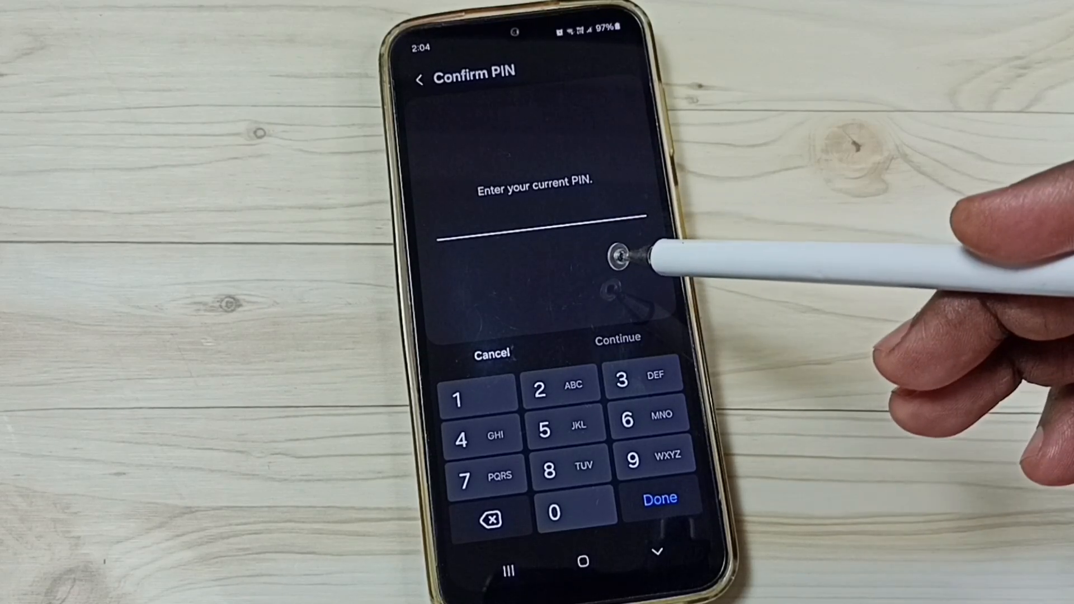
mouse_move(636, 274)
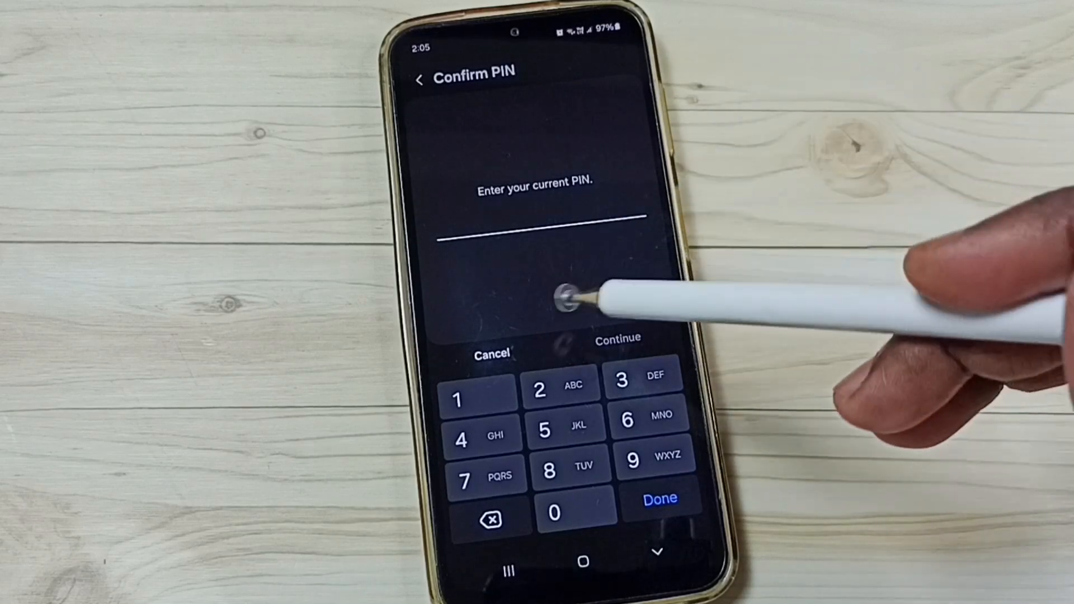
mouse_move(582, 301)
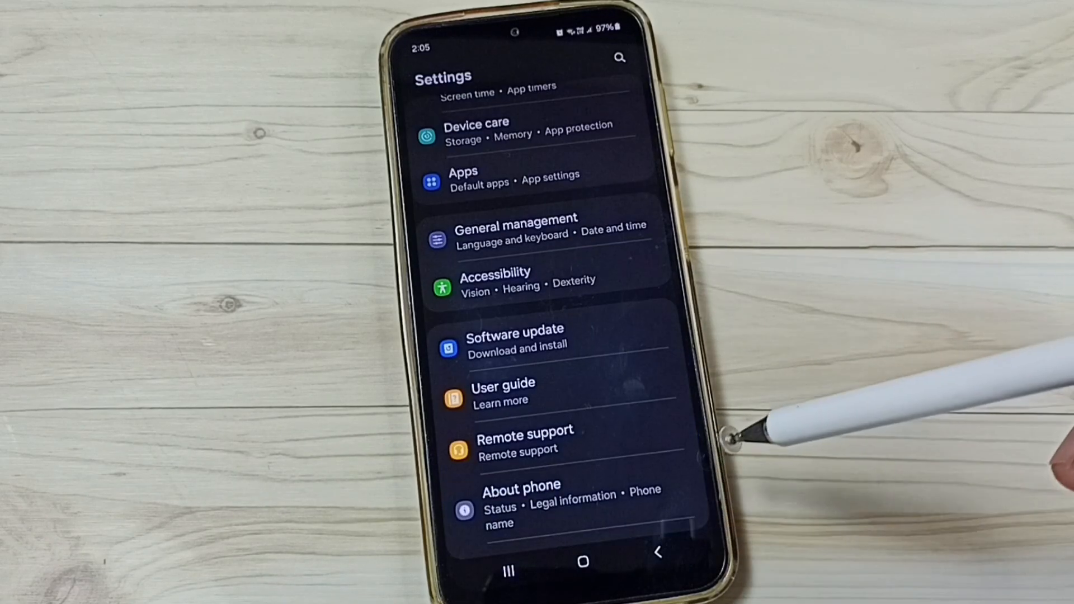
scroll(down, 3)
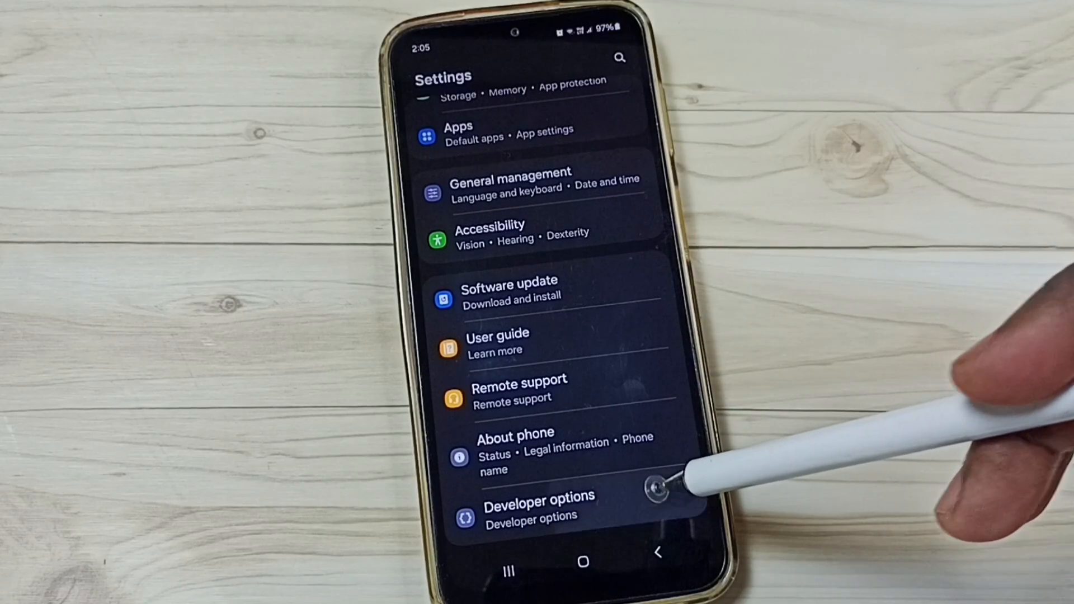
click(538, 506)
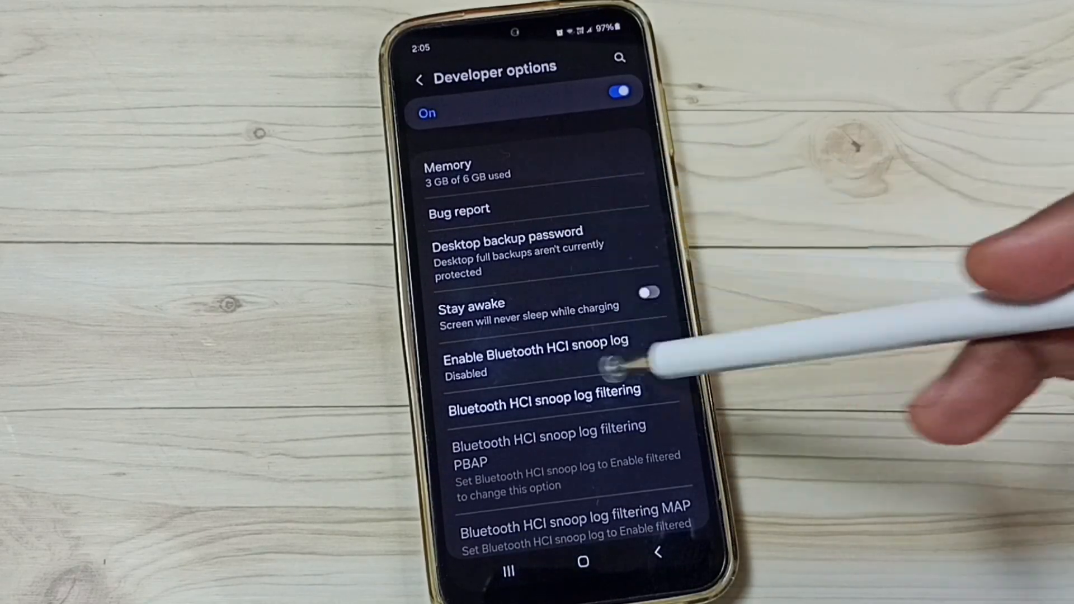
mouse_move(623, 254)
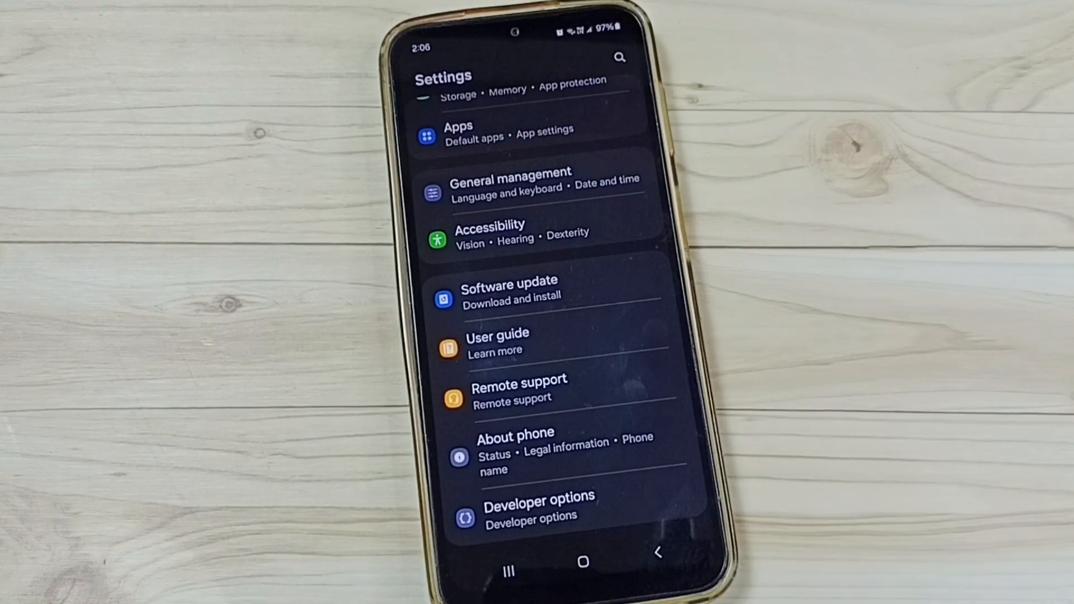
Step: Go to Lock screen and choose Screen lock type, reaching the Confirm PIN prompt
scroll(down, 3)
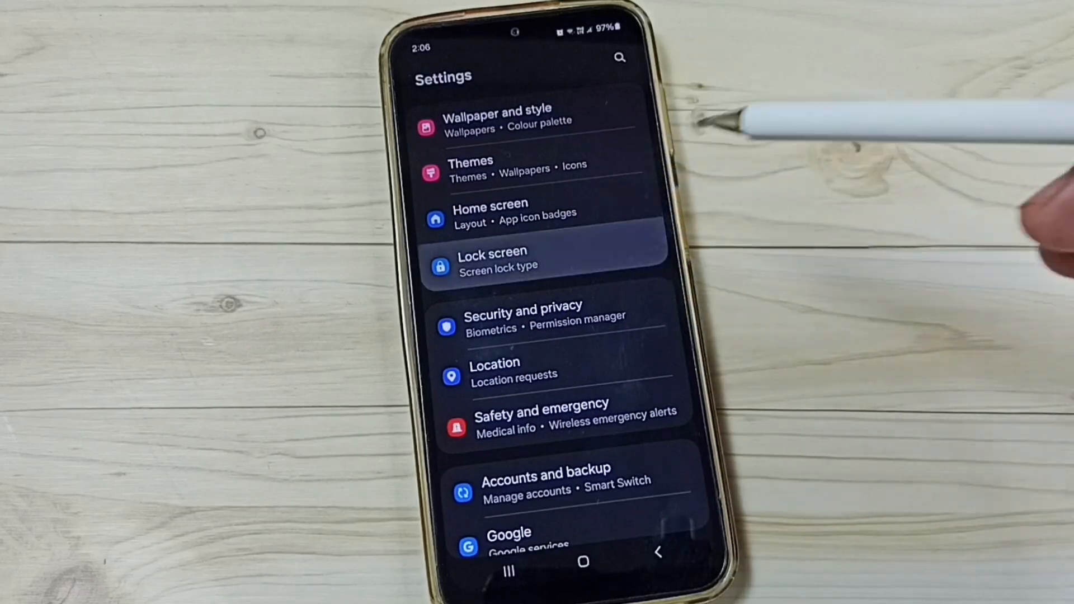
click(493, 258)
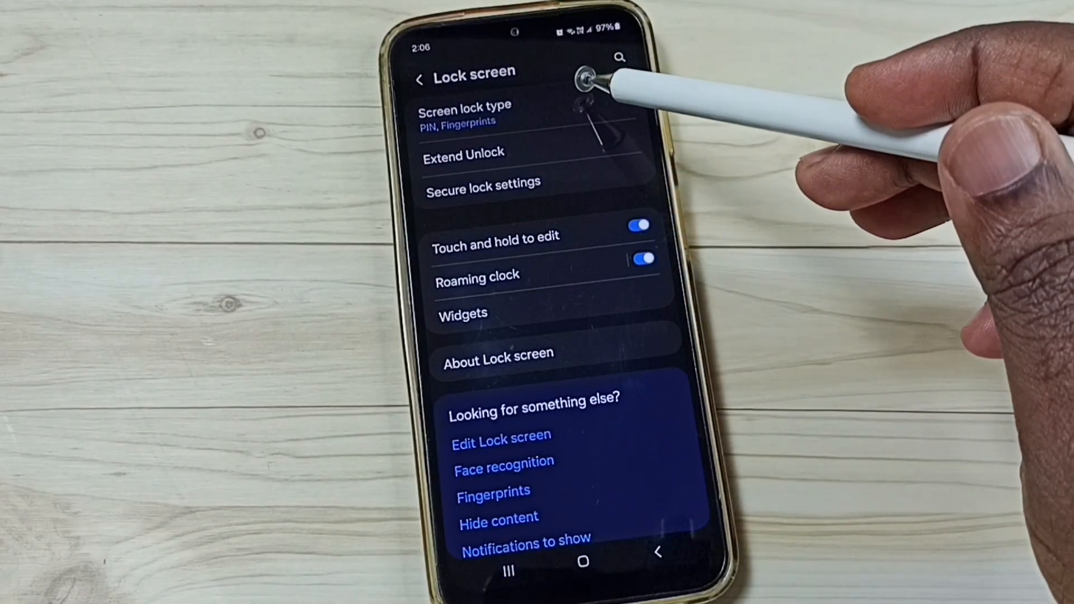
click(463, 113)
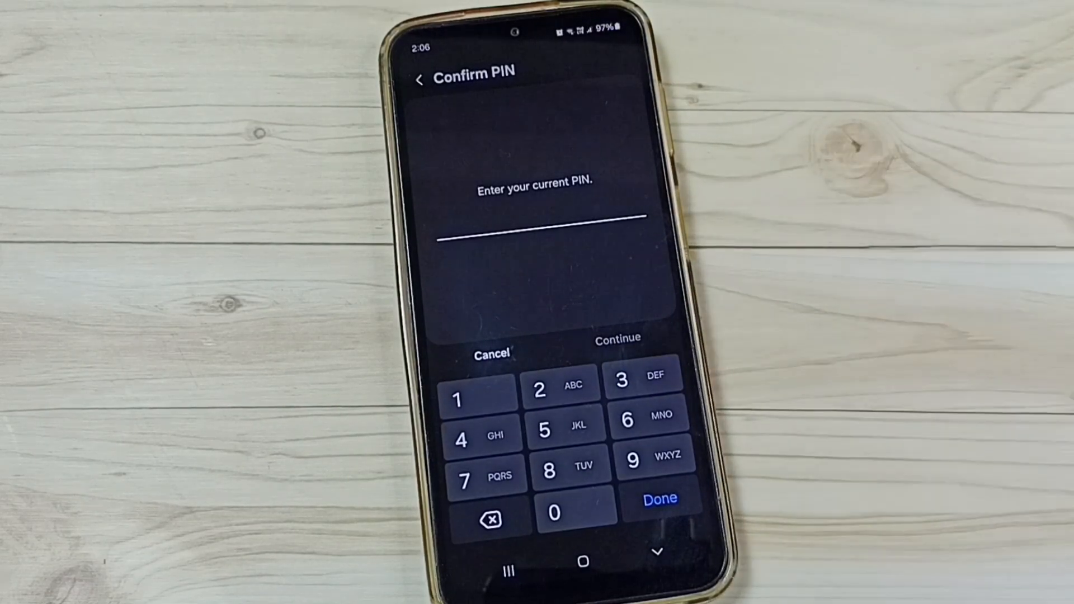
Step: Confirm the current PIN to reach the screen lock type choices
click(628, 422)
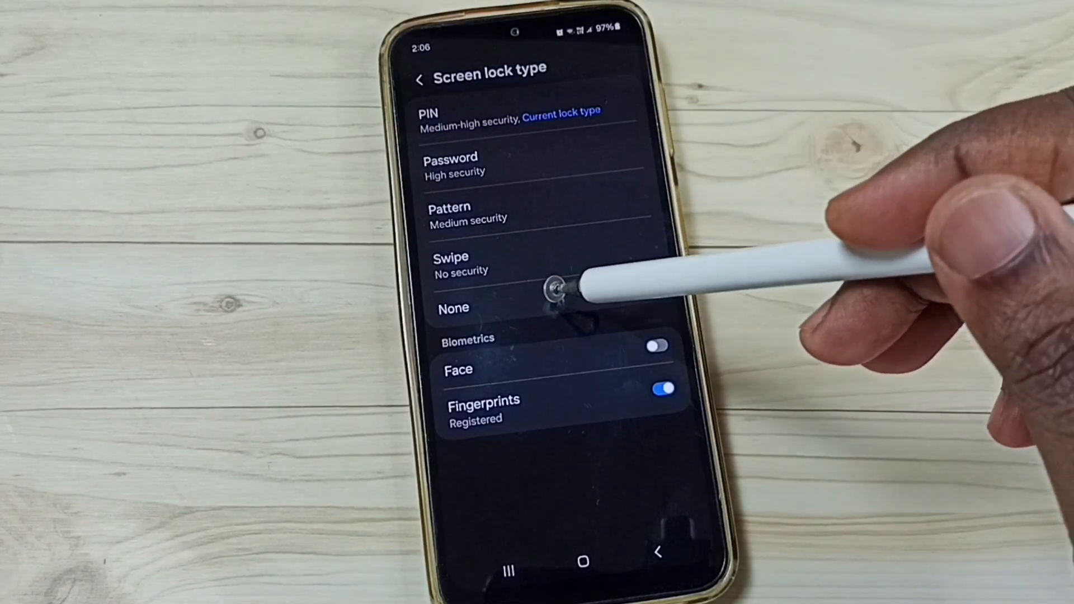
mouse_move(548, 254)
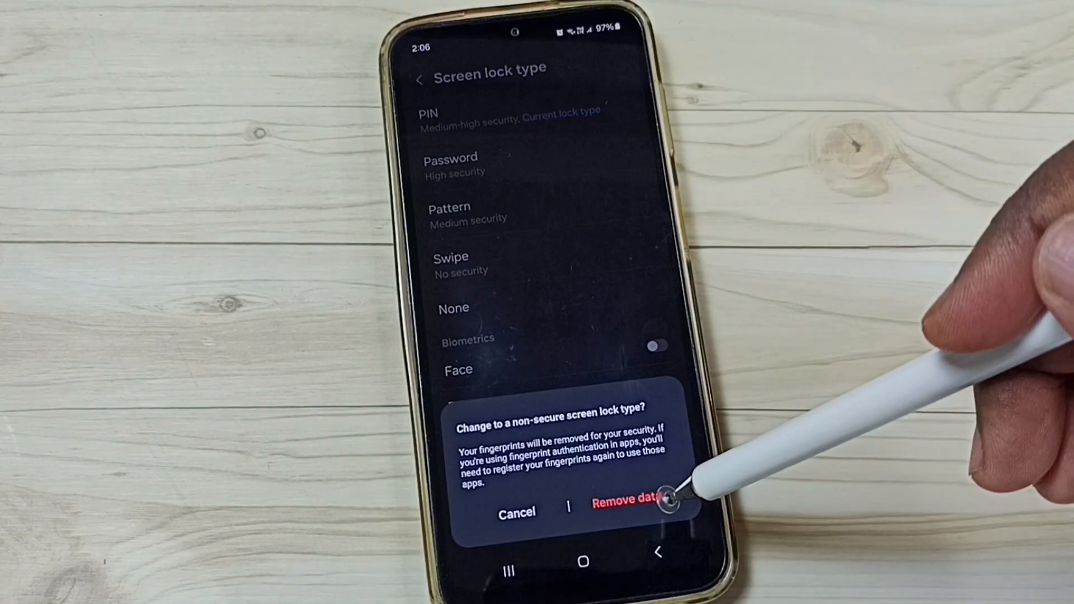
Step: Accept Remove data and confirm removing registered fingerprints so lock type becomes None
click(622, 499)
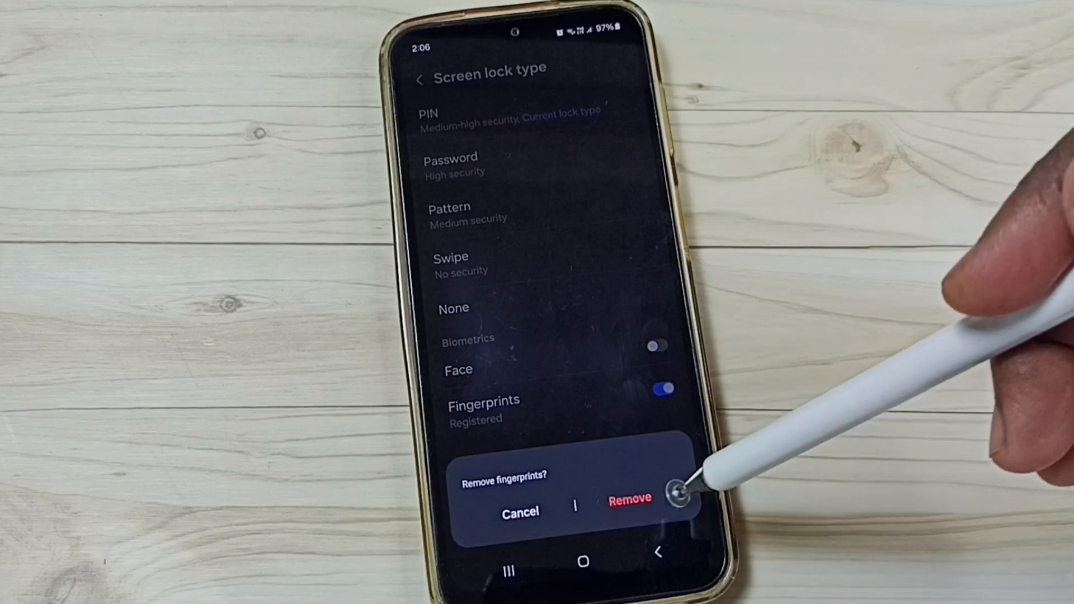
click(629, 496)
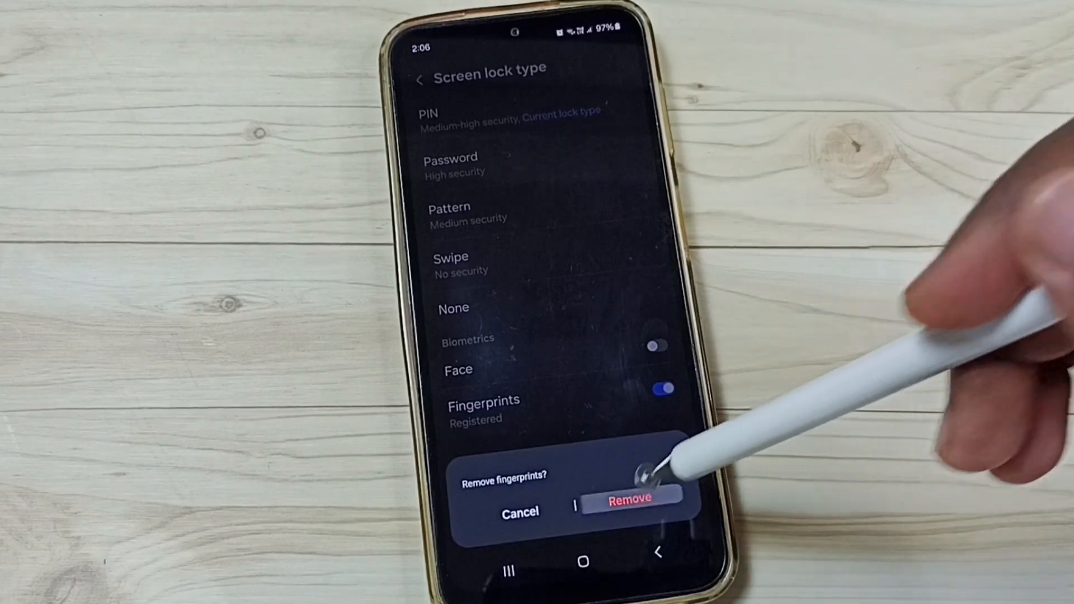
click(630, 497)
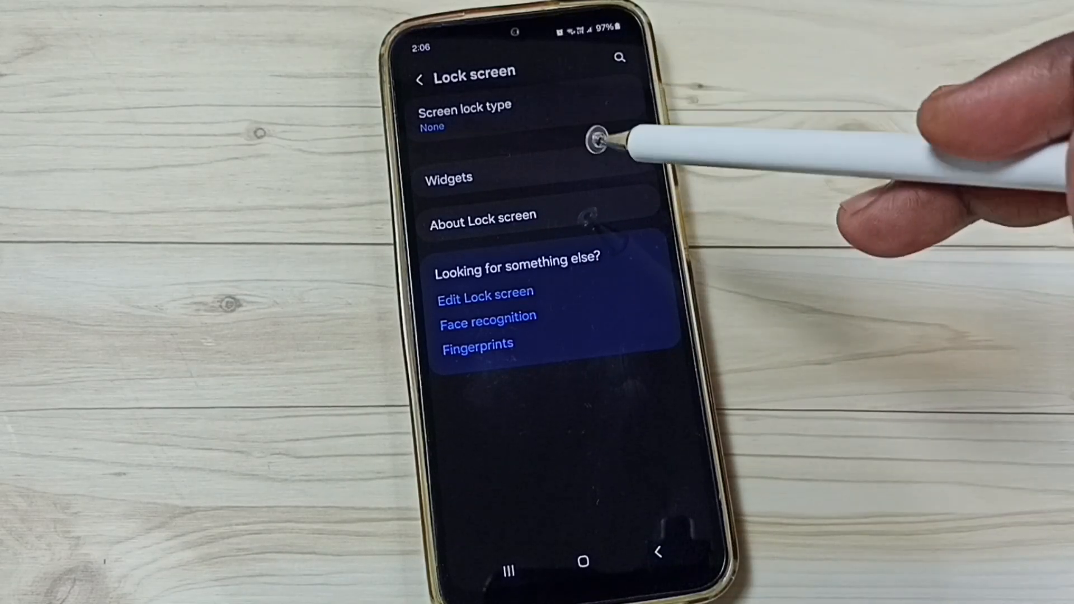
mouse_move(623, 309)
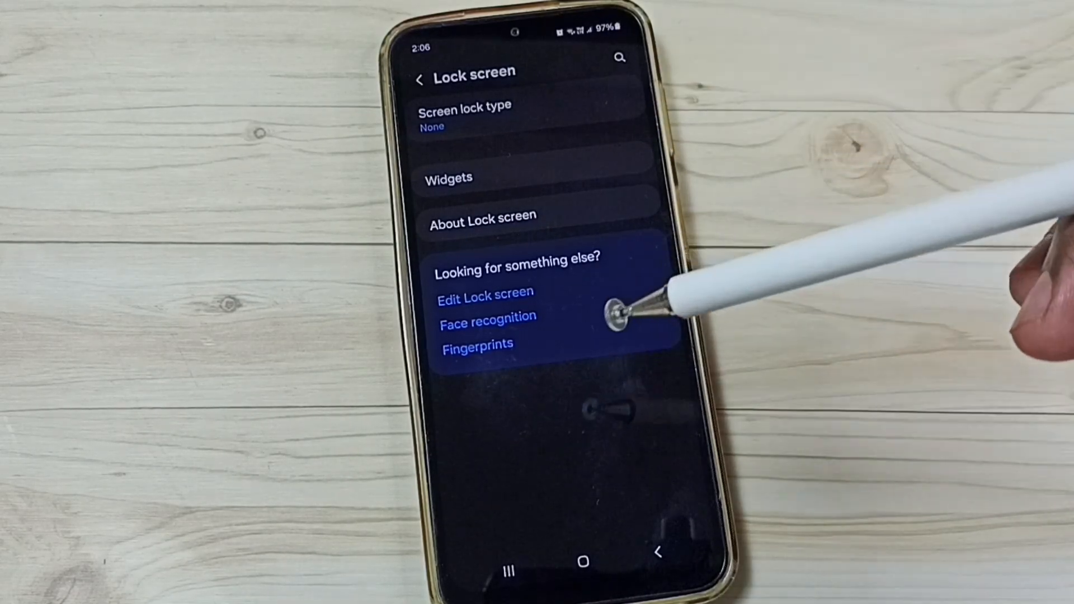